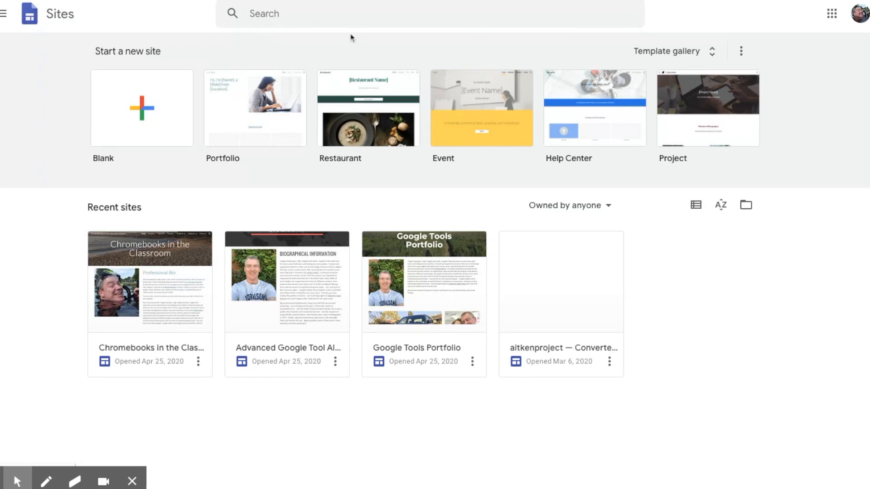
pyautogui.moveTo(109, 109)
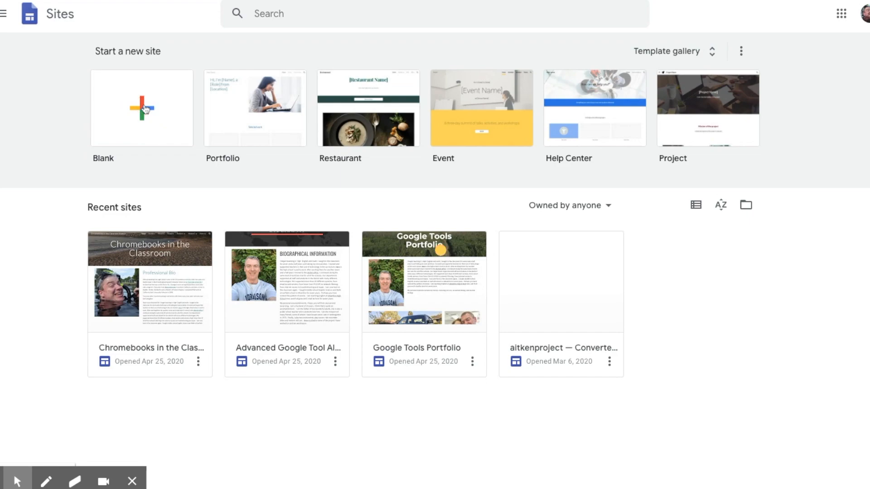
# Create a new blank site from the Sites home screen
pyautogui.click(141, 108)
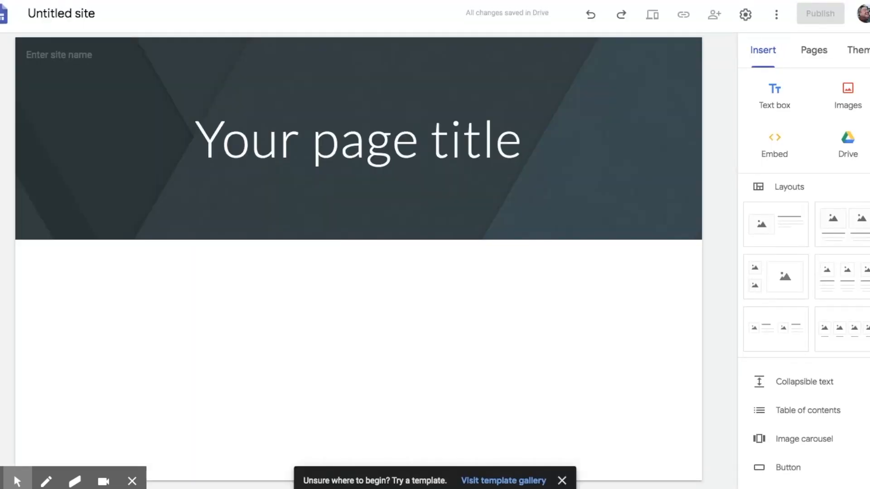
# Replace 'Untitled site' with the site name 'Senior Portfolio - Aitken'
pyautogui.click(61, 13)
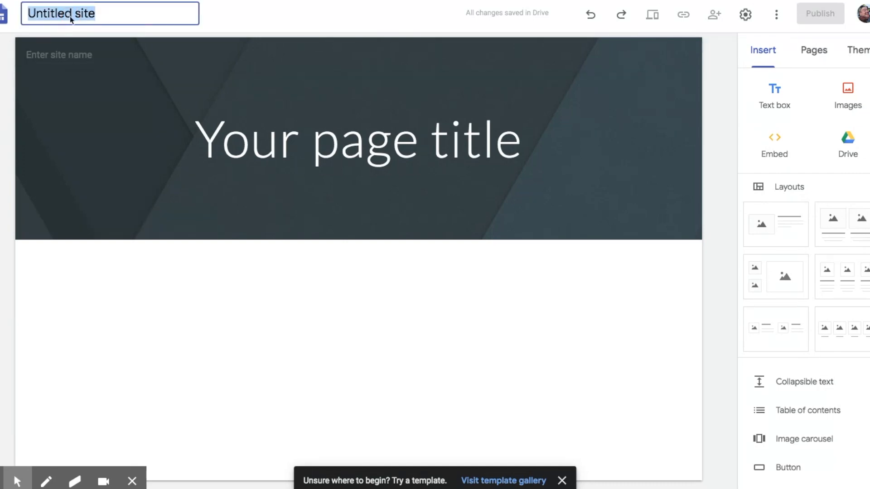
pyautogui.click(561, 480)
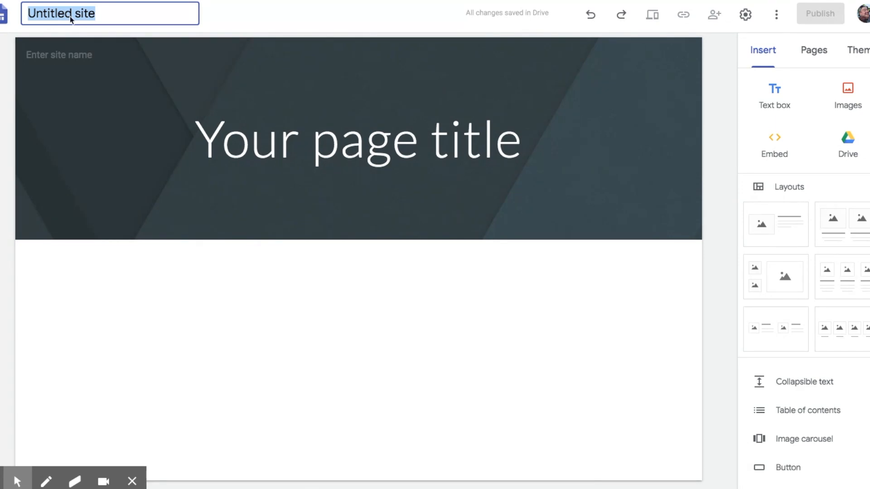
pyautogui.write('Senior Portf')
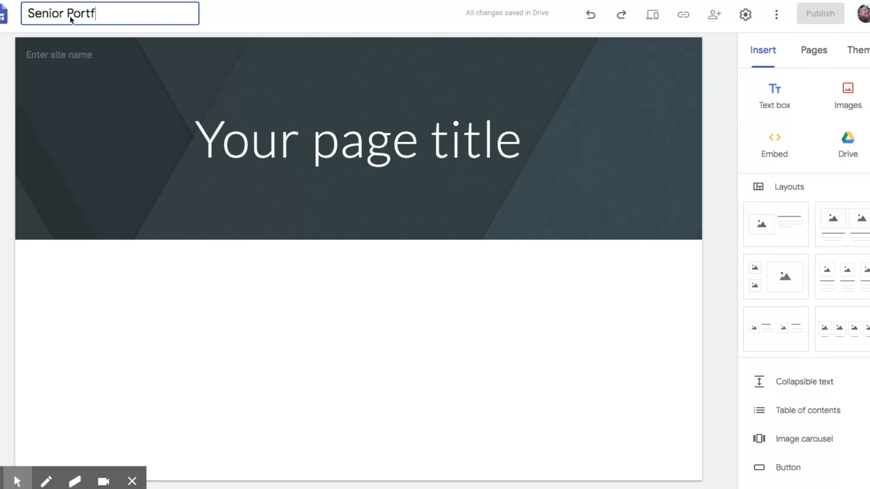
pyautogui.write('olio -')
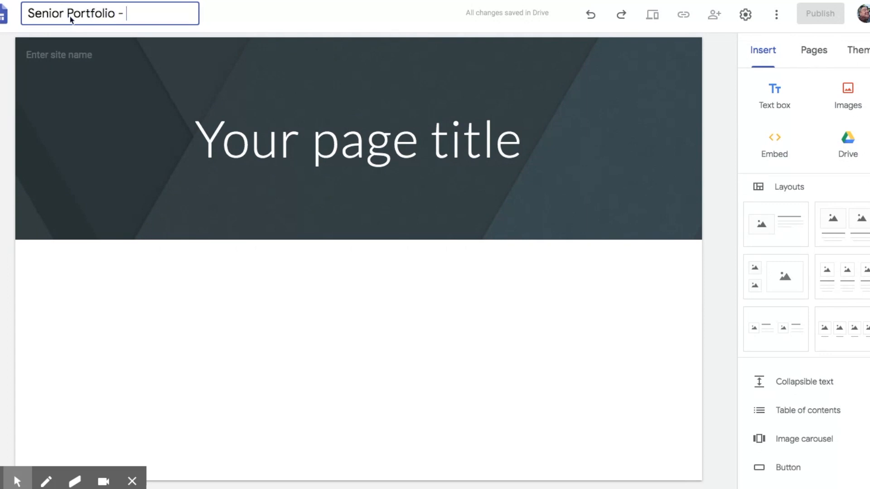
pyautogui.write('Aitken')
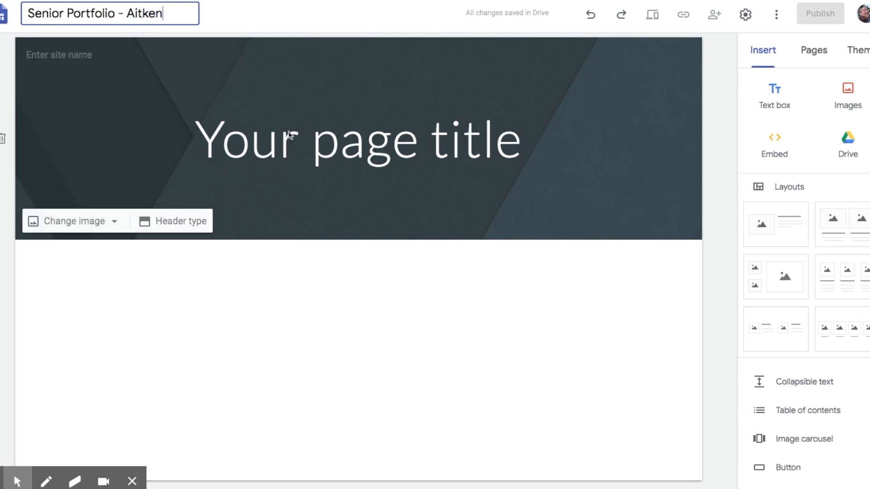
# Replace the placeholder page title with 'Personal Bio', correcting the typo
pyautogui.click(358, 139)
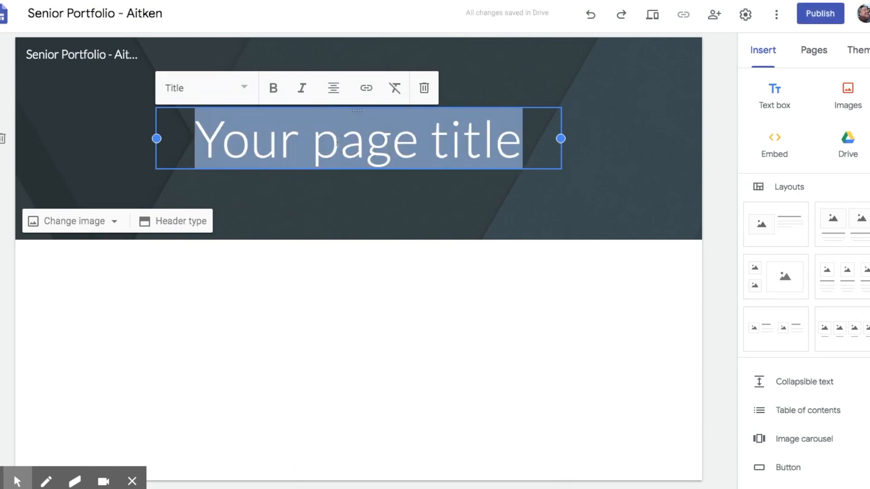
pyautogui.moveTo(339, 147)
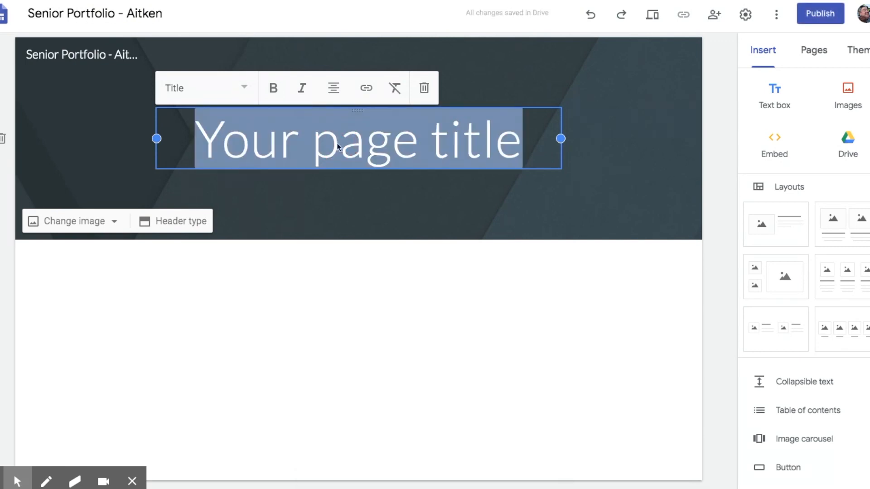
pyautogui.write('Personl Bi')
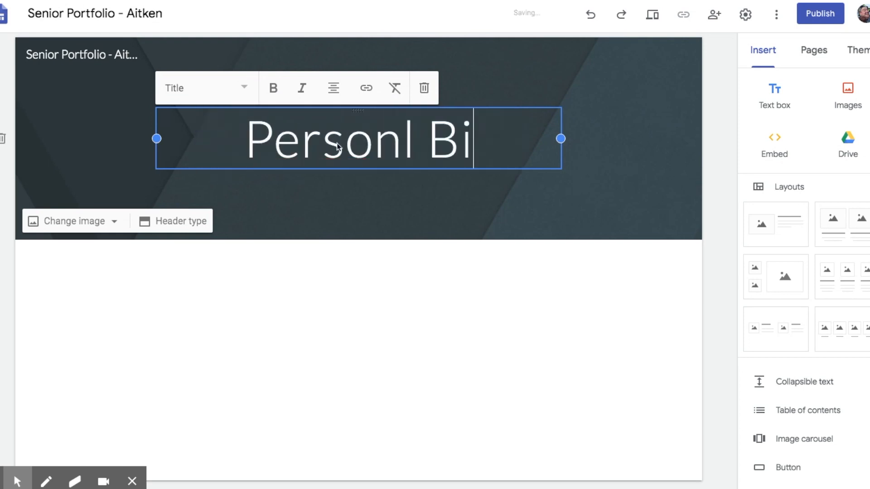
pyautogui.write('o')
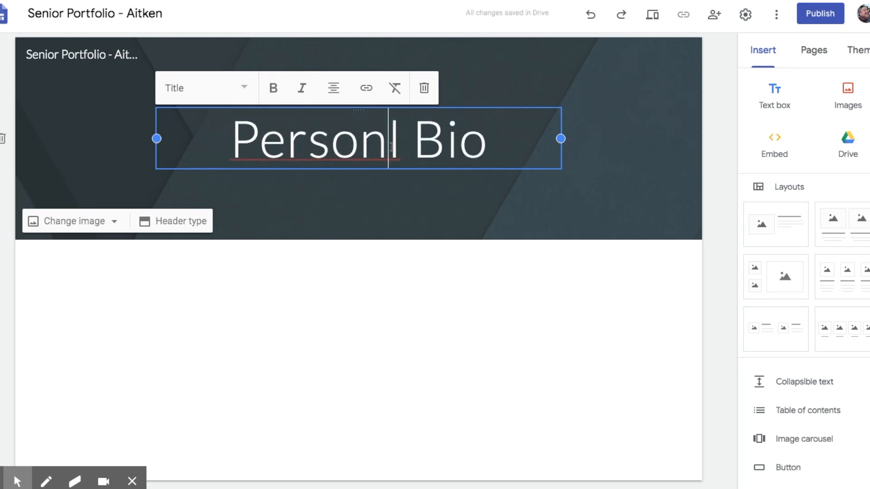
pyautogui.write('a')
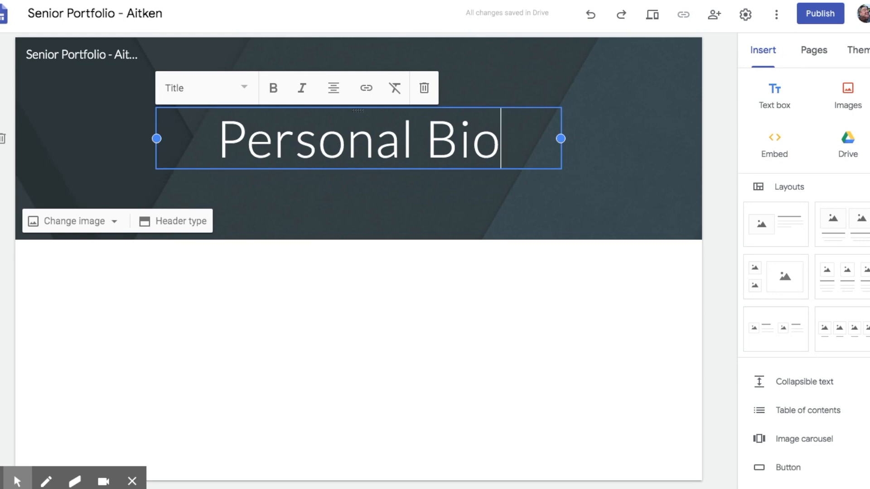
pyautogui.moveTo(510, 150)
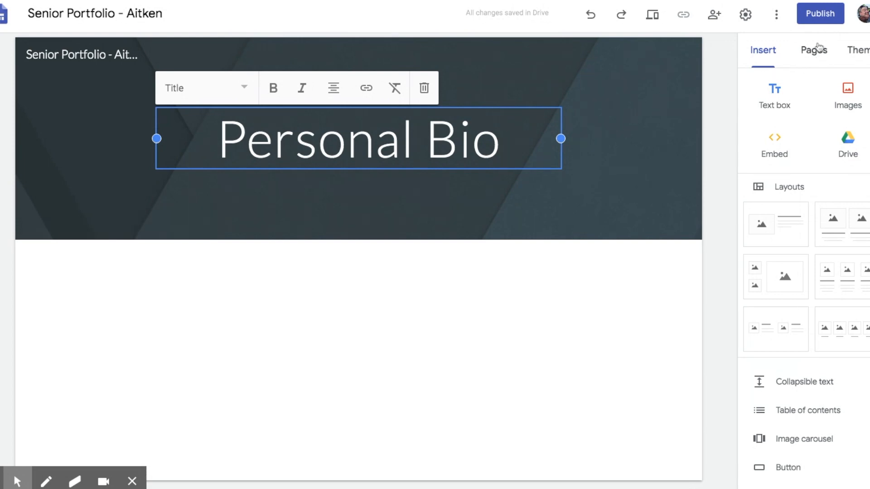
# From the Pages panel, create a new page named 'Personal Statement'
pyautogui.click(813, 50)
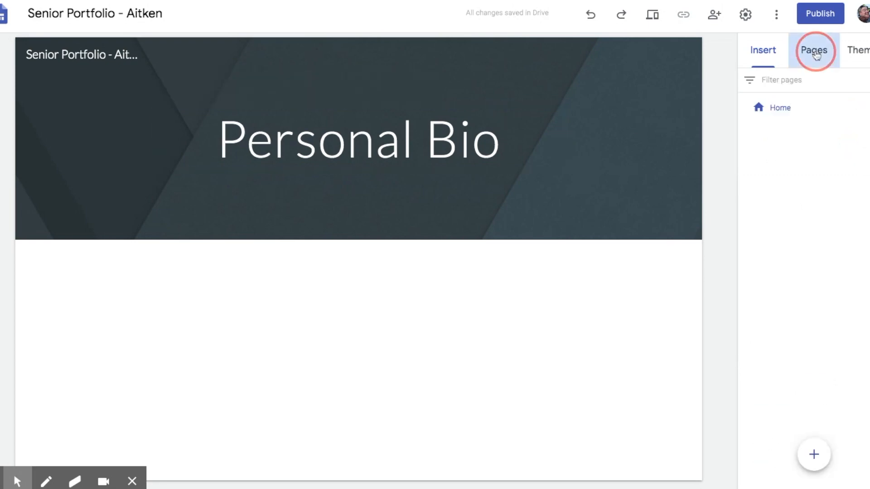
pyautogui.click(813, 50)
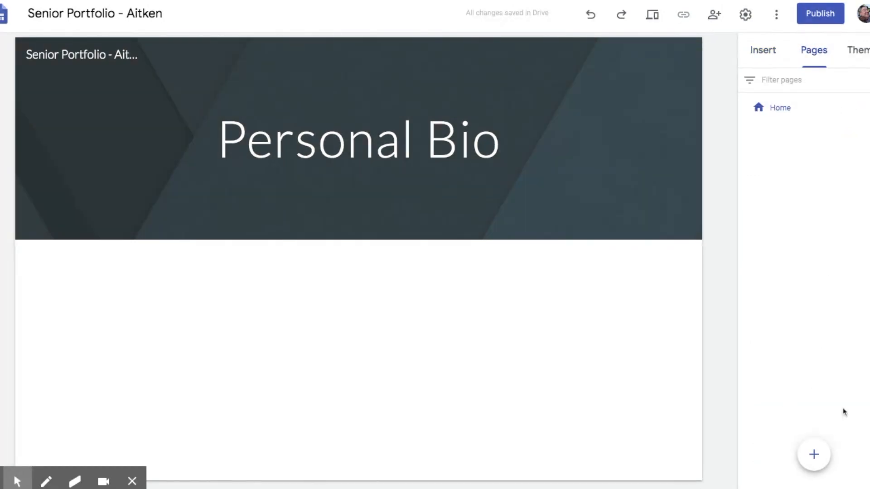
pyautogui.click(813, 455)
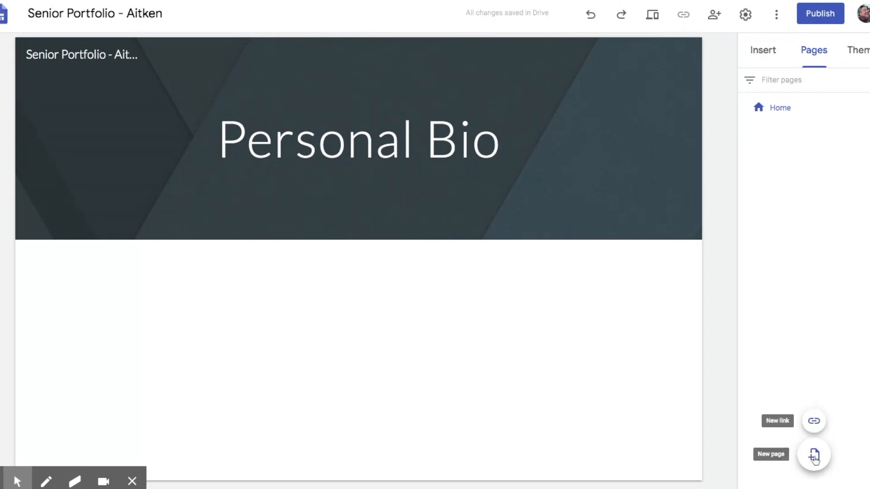
pyautogui.click(813, 455)
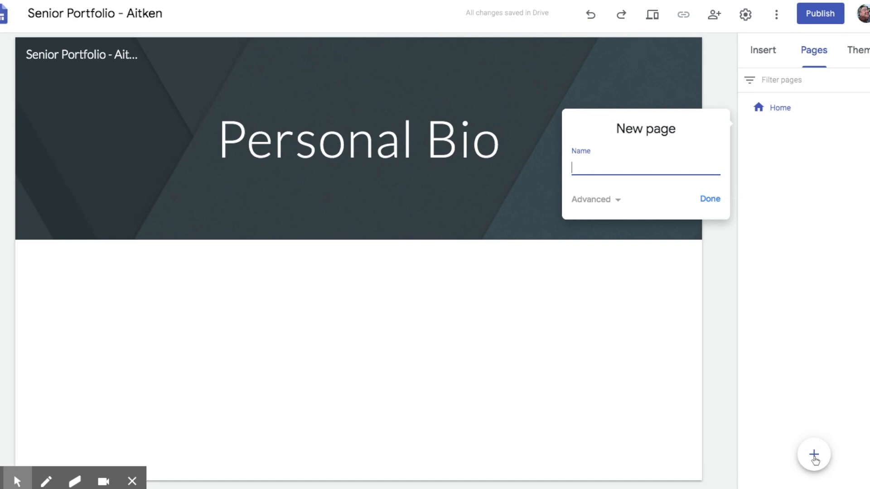
pyautogui.write('Personal Statem')
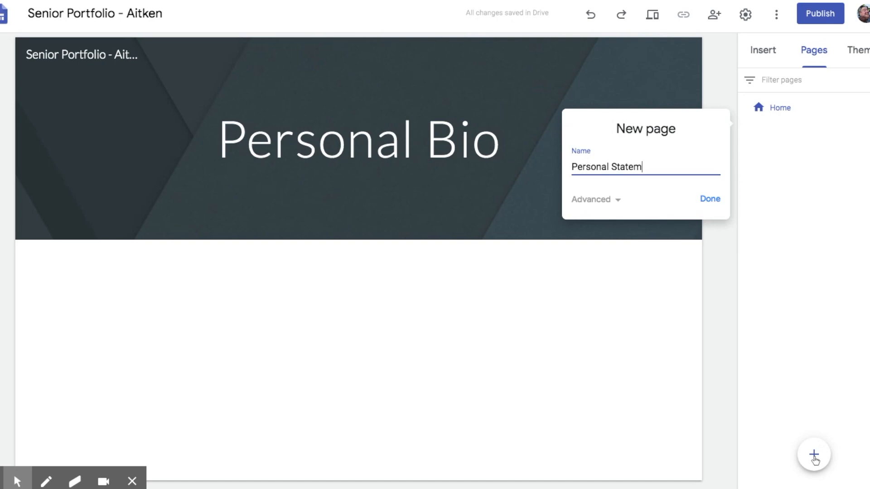
pyautogui.write('ent')
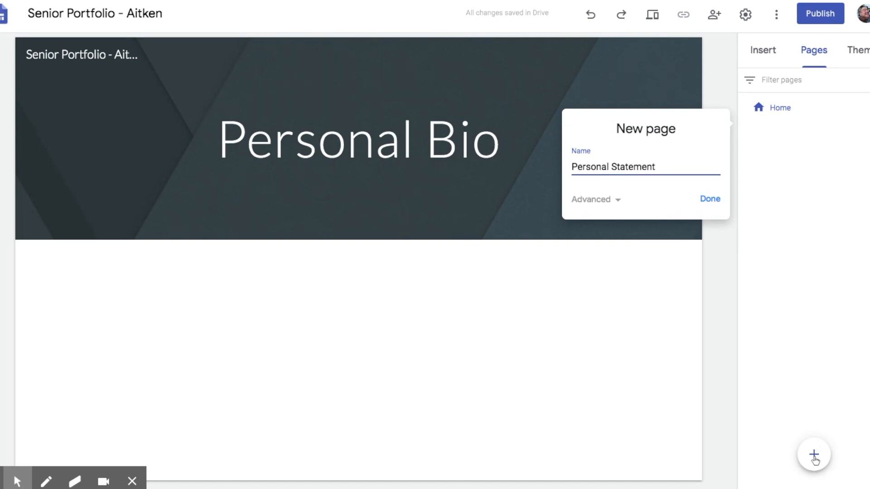
pyautogui.click(711, 199)
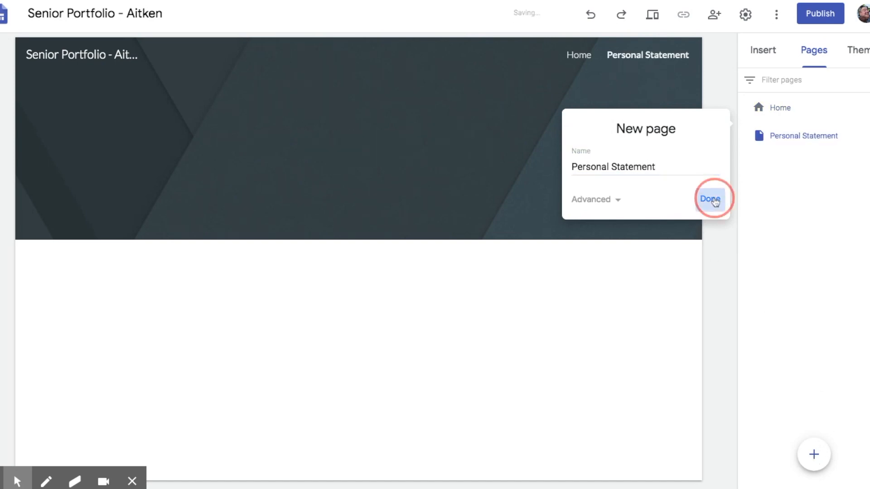
pyautogui.click(712, 199)
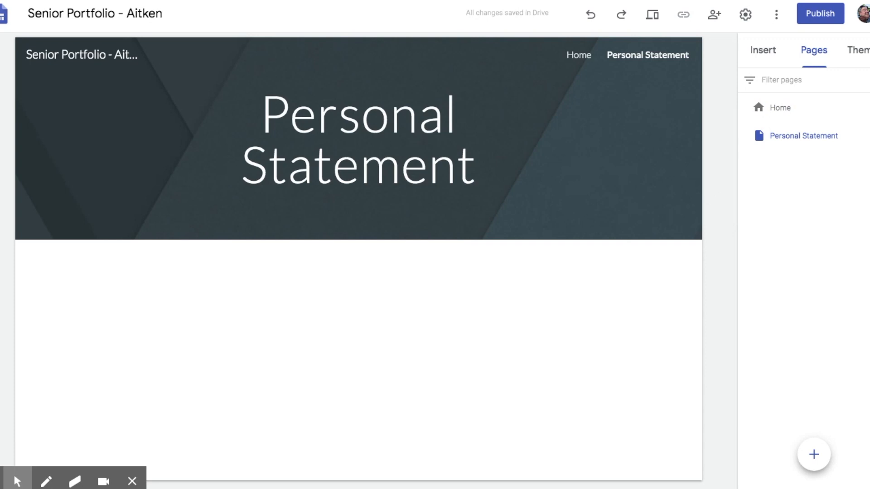
# Create a 'Career Video' page and start another new page
pyautogui.click(813, 455)
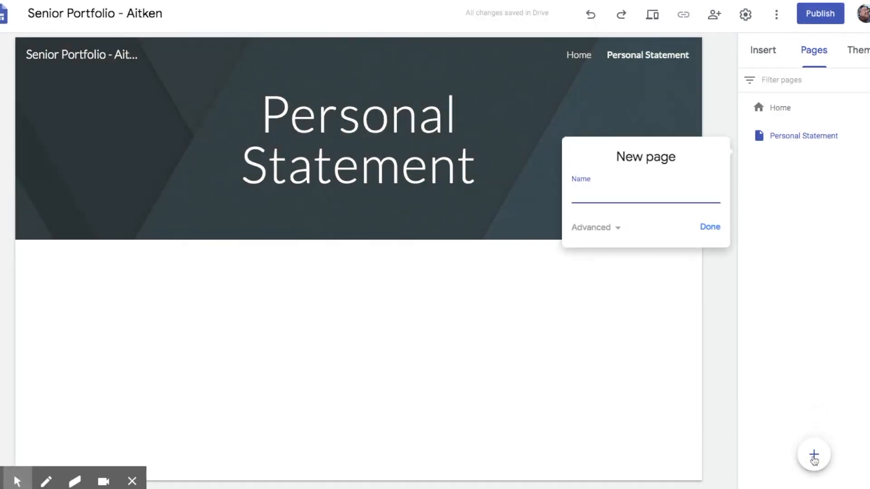
pyautogui.write('C')
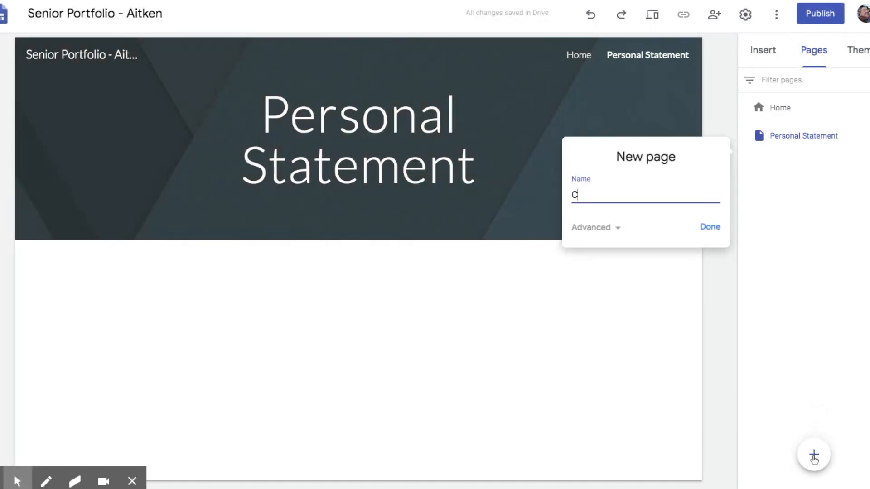
pyautogui.write('areer V')
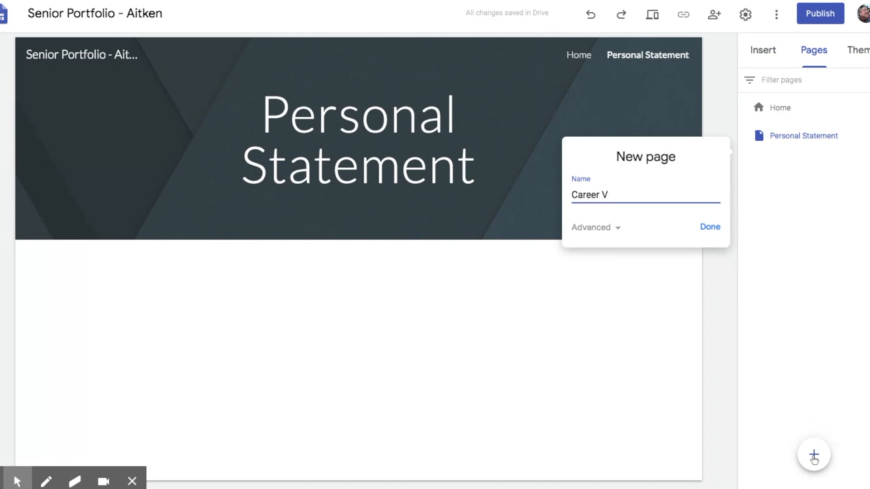
pyautogui.write('ideo')
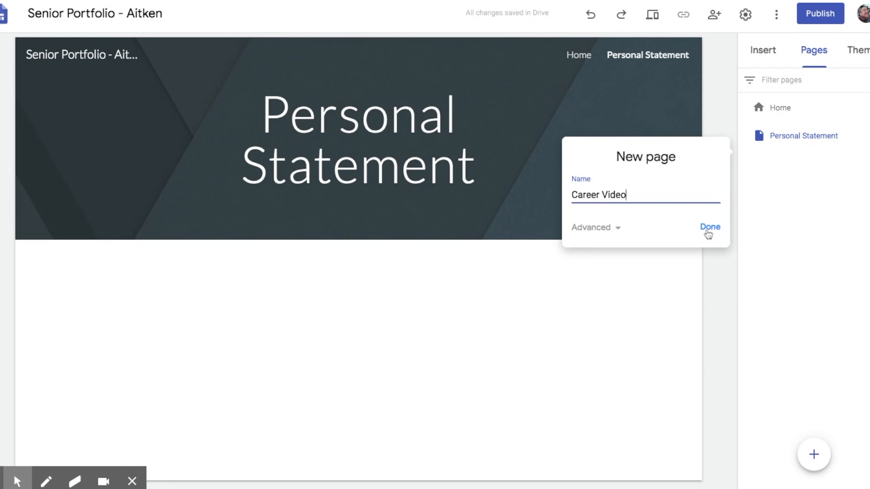
pyautogui.click(709, 227)
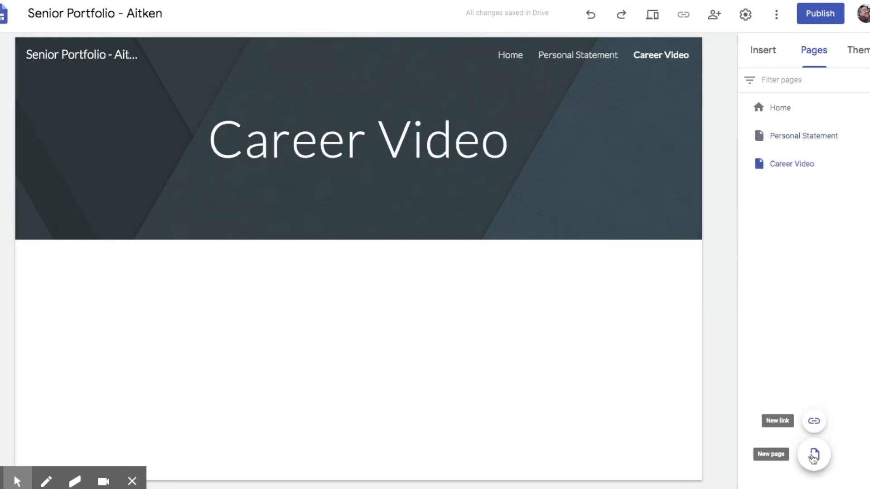
pyautogui.click(813, 455)
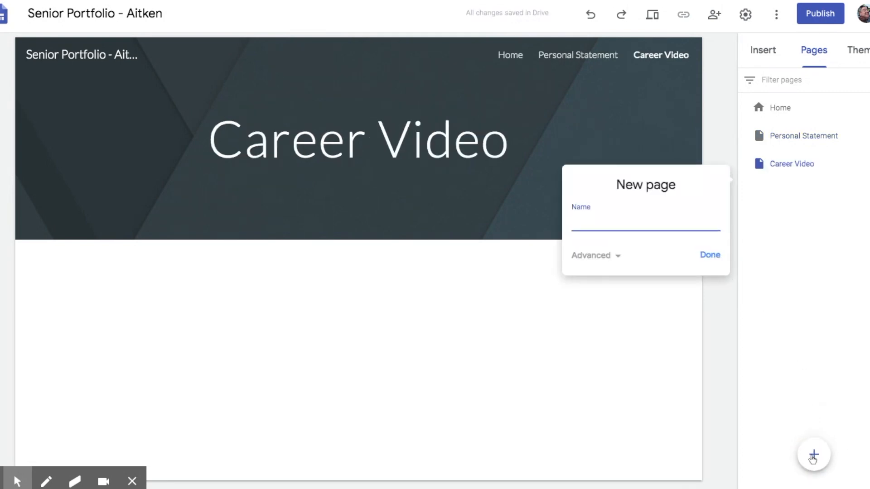
# Create 'Resume' and 'Career Assessment' pages, fixing the spelling of Assessment
pyautogui.write('Resume')
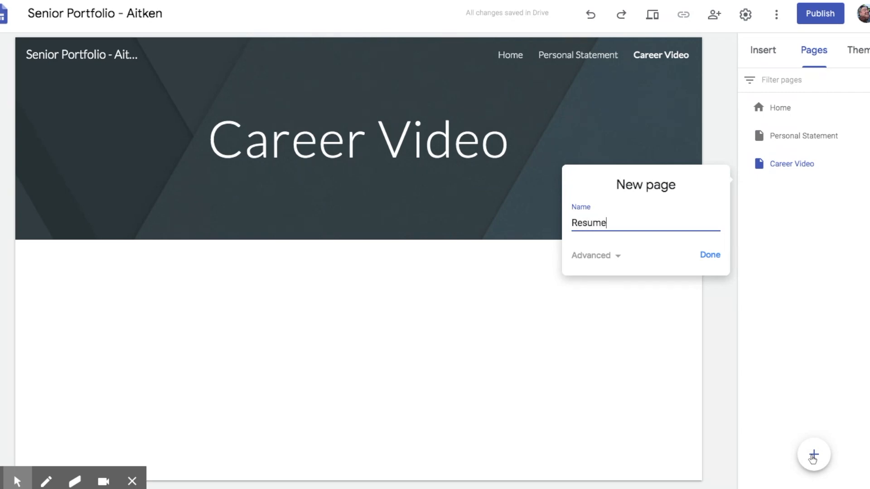
pyautogui.click(709, 254)
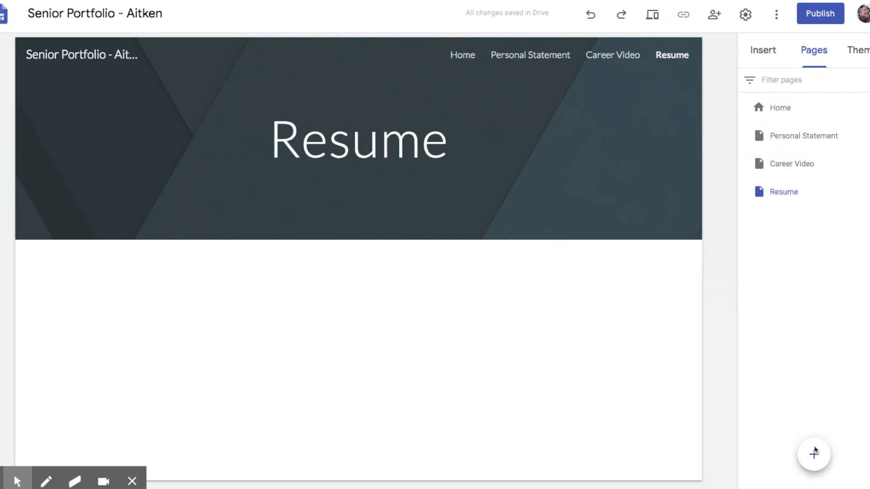
pyautogui.write('A')
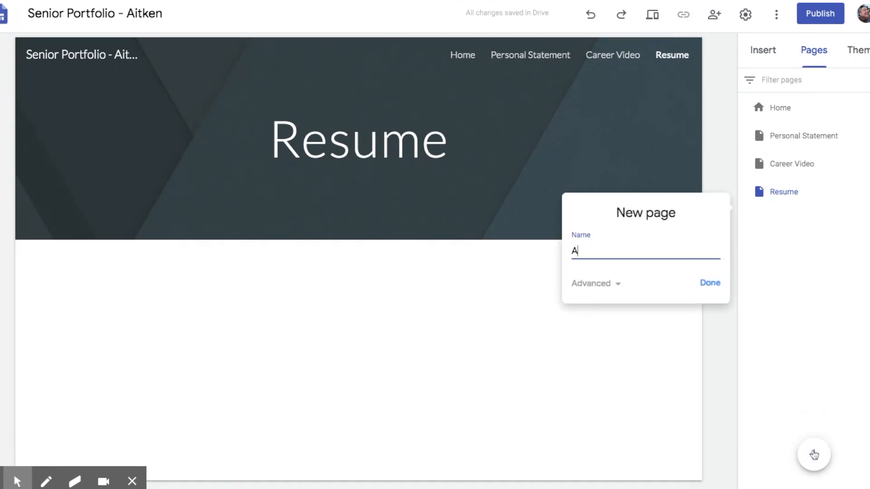
pyautogui.write('Career A')
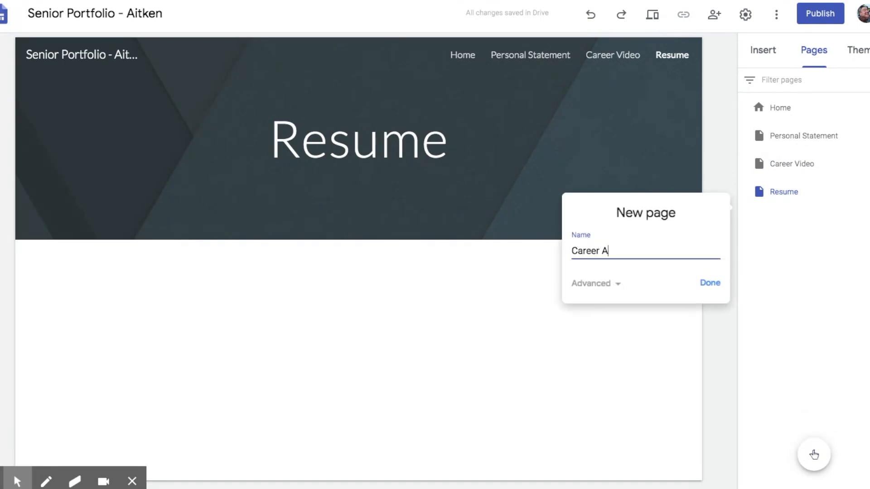
pyautogui.write('ss')
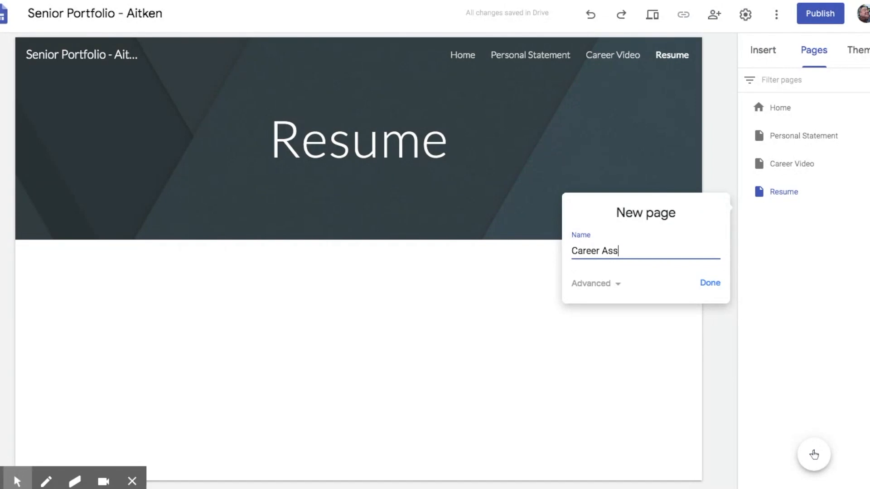
pyautogui.write('esment')
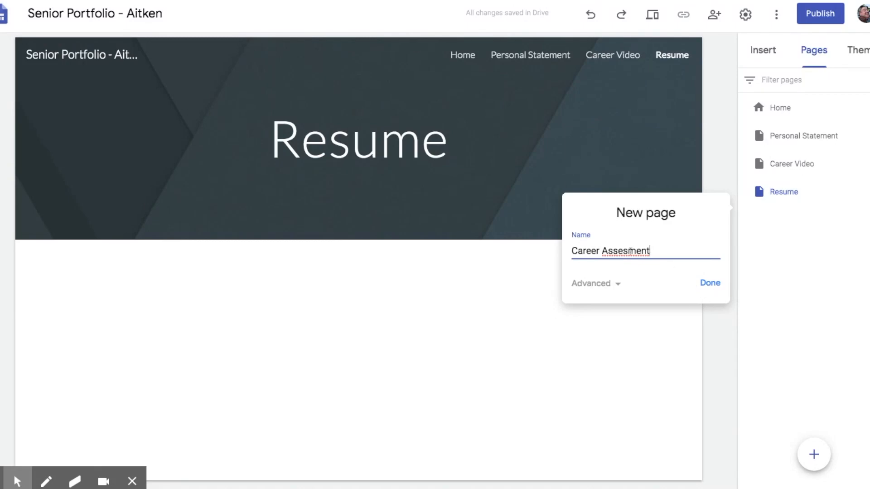
pyautogui.doubleClick(623, 250)
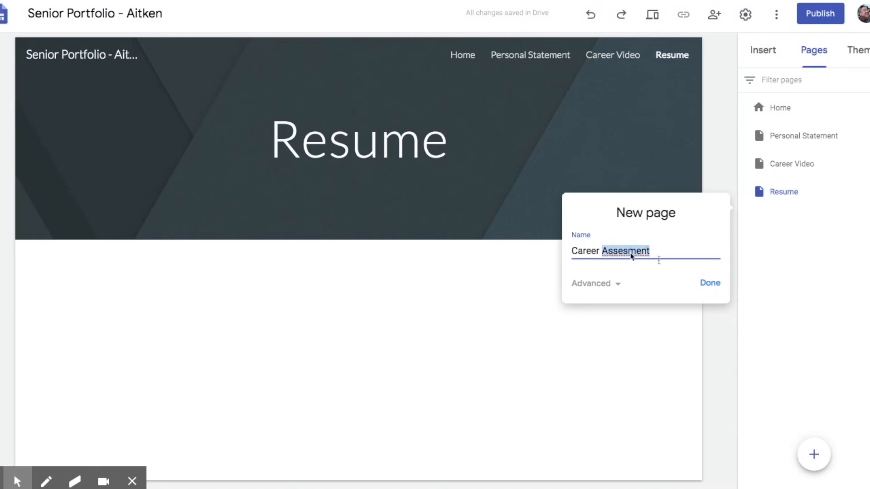
pyautogui.click(710, 284)
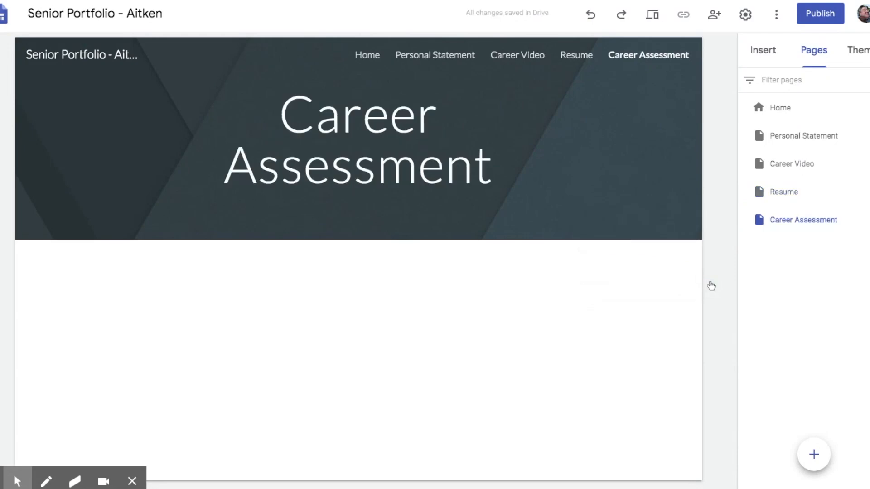
pyautogui.click(813, 454)
pyautogui.write('L')
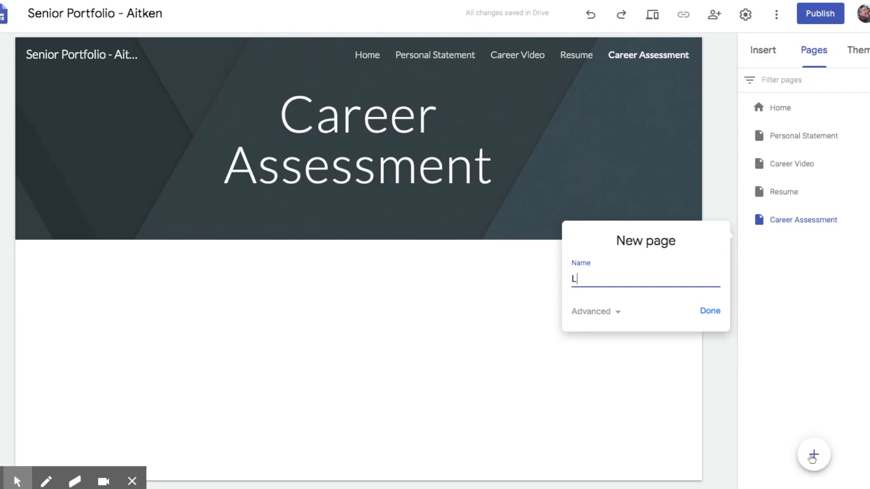
# Name the new page 'Life-After-High-School Goals' and confirm it
pyautogui.write('ife-Afte')
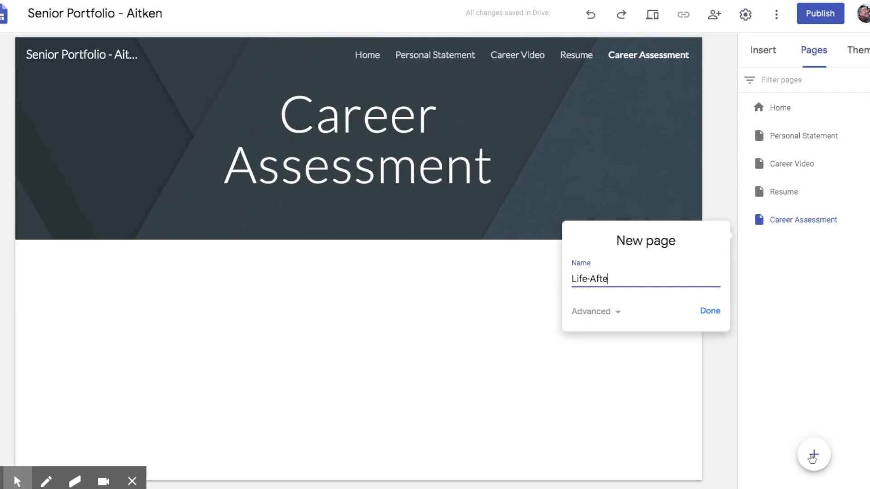
pyautogui.write('r-High')
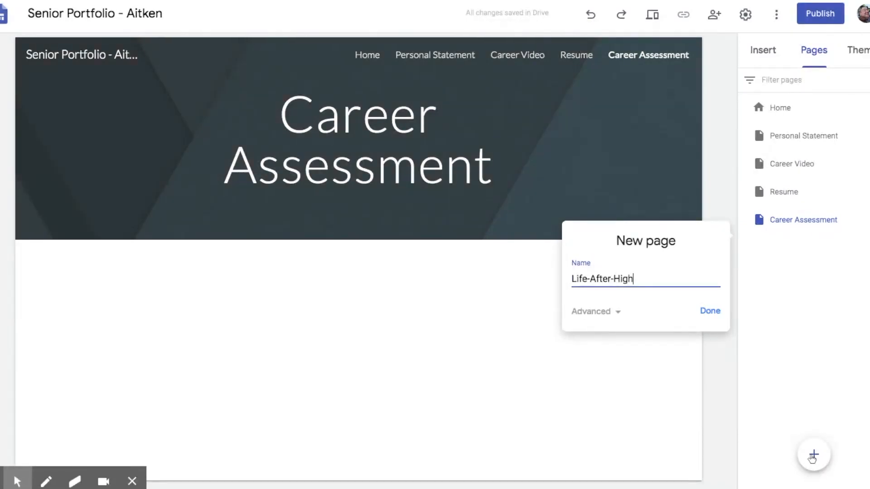
pyautogui.write('-School Goals')
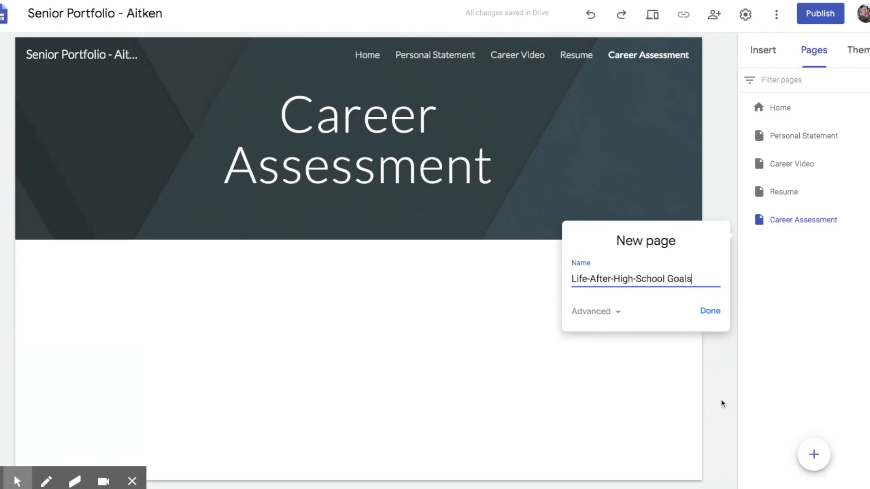
pyautogui.moveTo(657, 321)
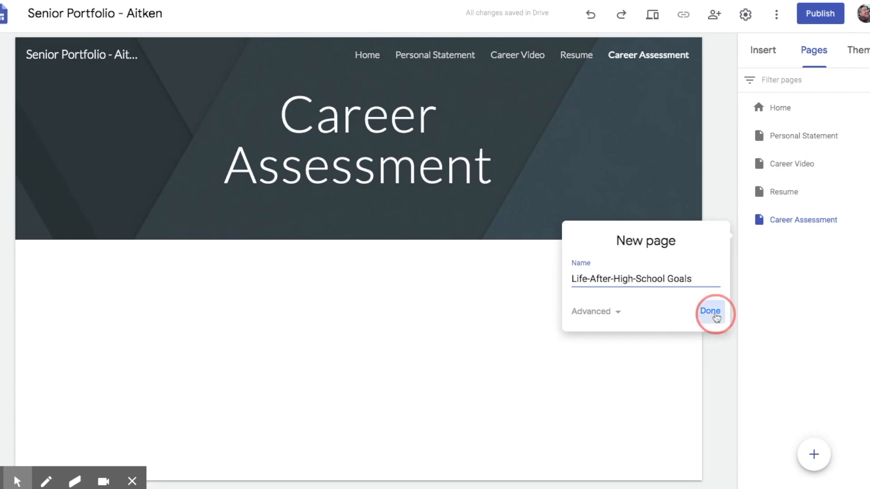
pyautogui.click(710, 311)
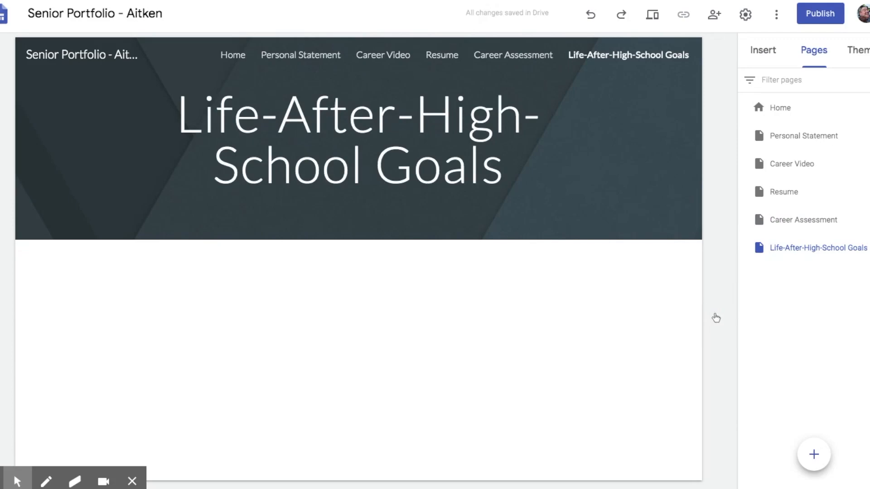
pyautogui.moveTo(734, 291)
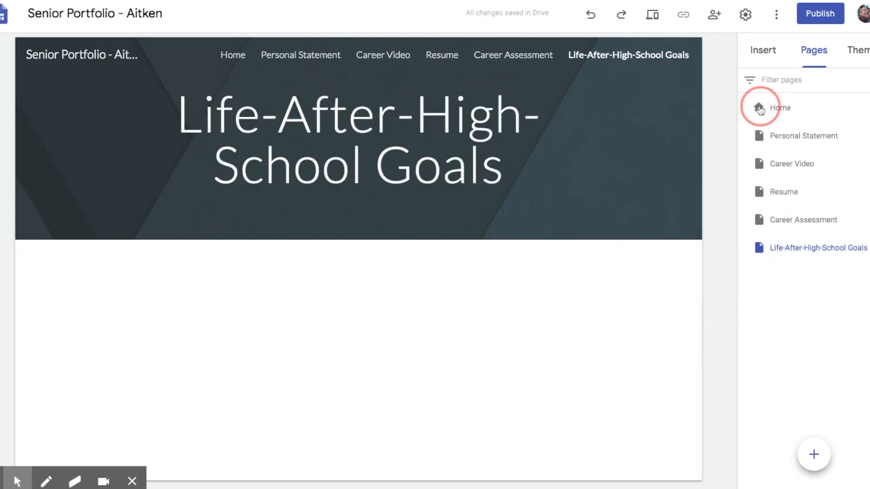
# Go back to the Home page and open Drive from the Insert panel
pyautogui.click(779, 108)
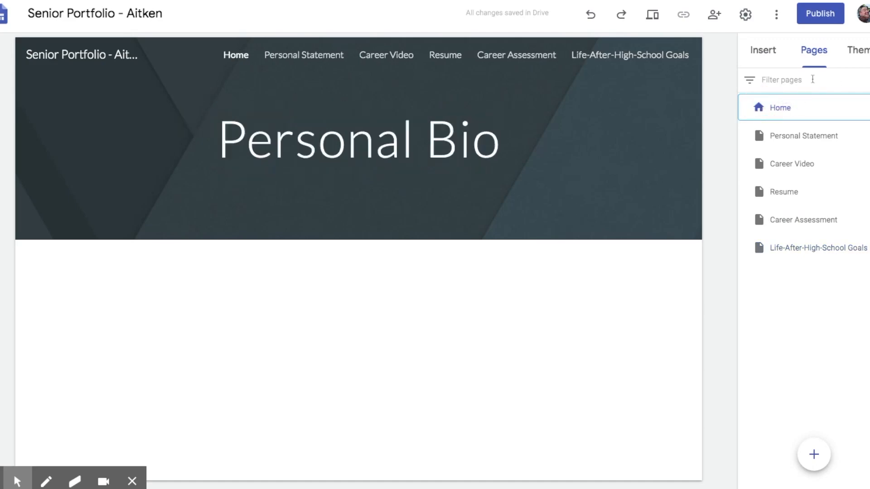
pyautogui.click(763, 50)
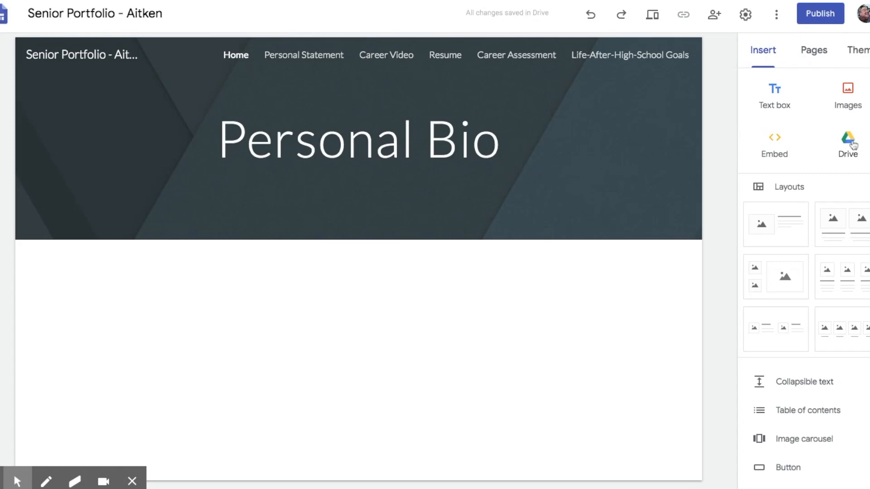
pyautogui.click(848, 143)
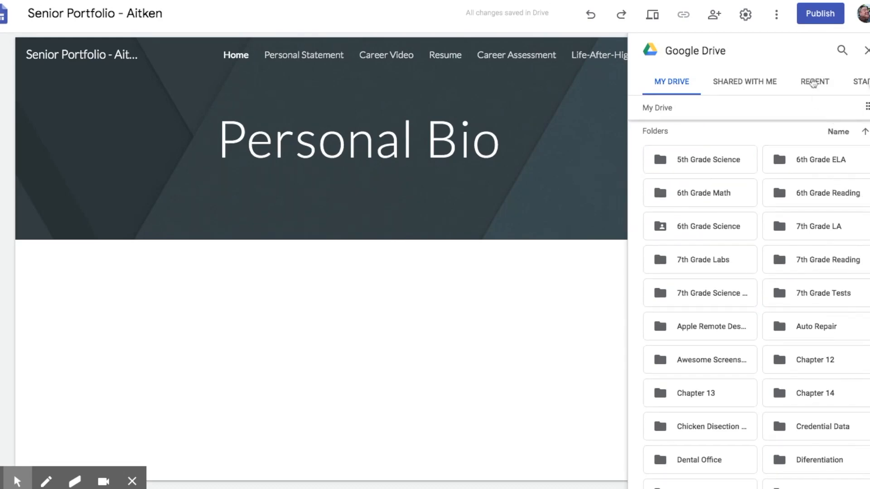
# Show Recent files in the Drive panel and scroll through last week's and month's items
pyautogui.click(815, 82)
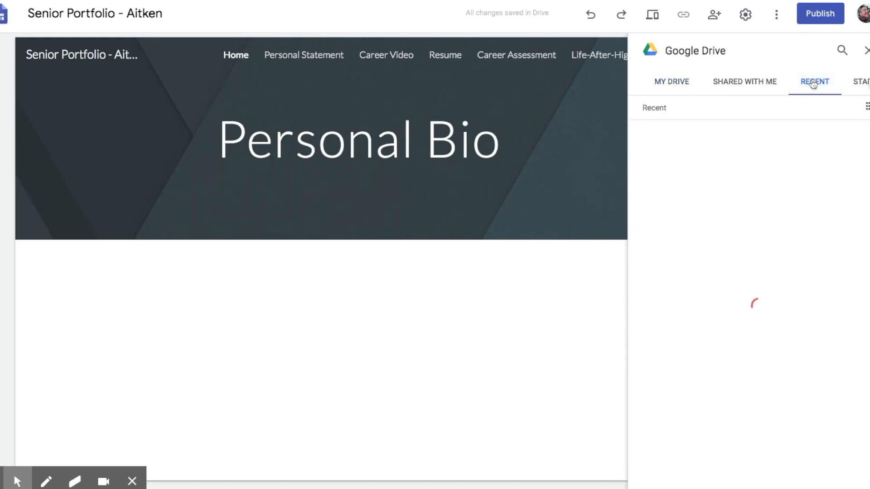
pyautogui.click(815, 81)
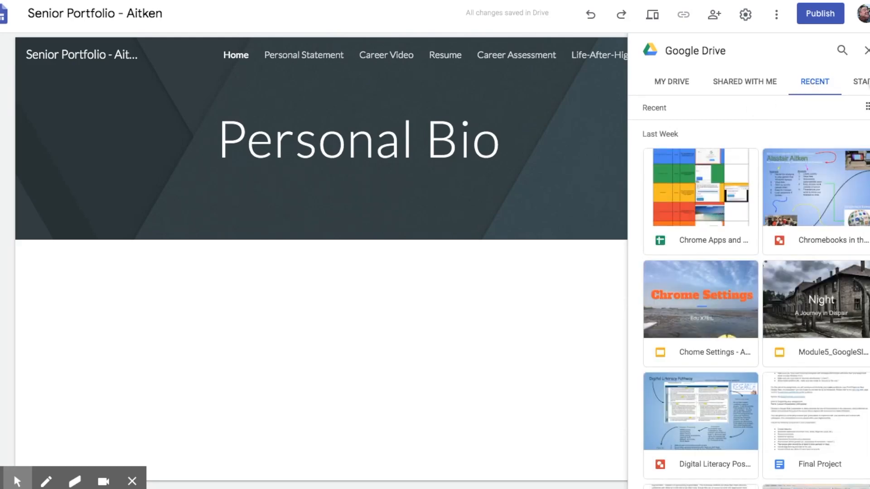
pyautogui.scroll(-3)
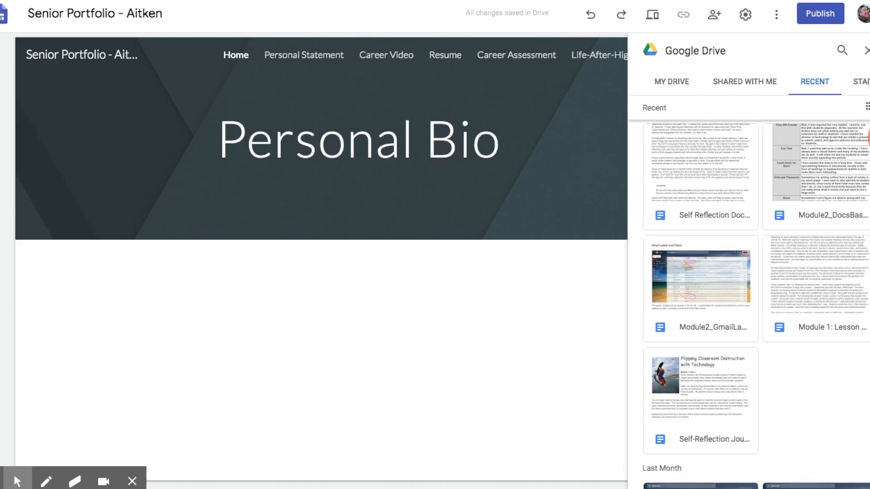
pyautogui.scroll(-3)
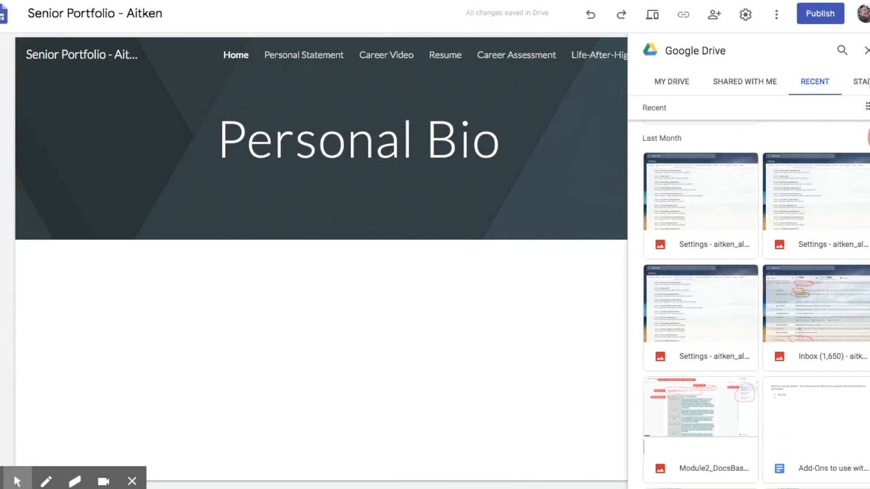